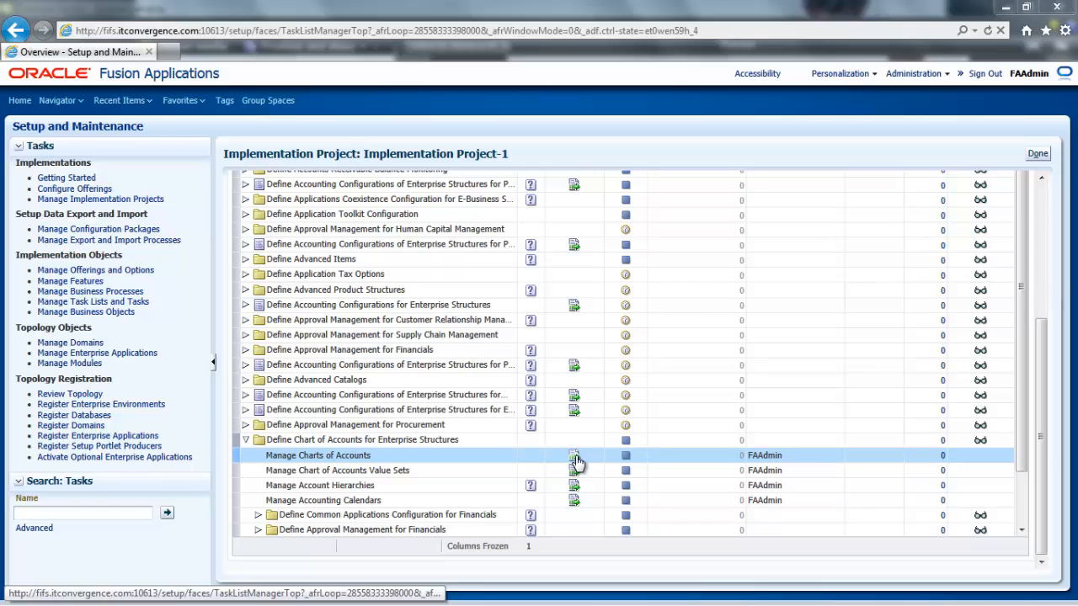
- Launch the Manage Charts of Accounts task from Implementation Project-1's task list
click(574, 456)
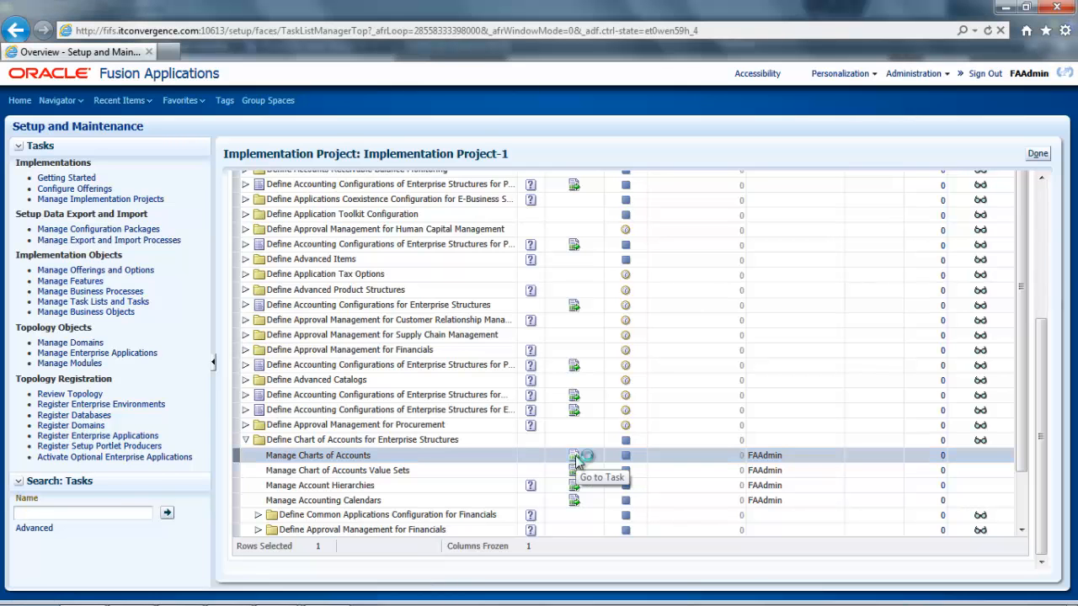
click(573, 455)
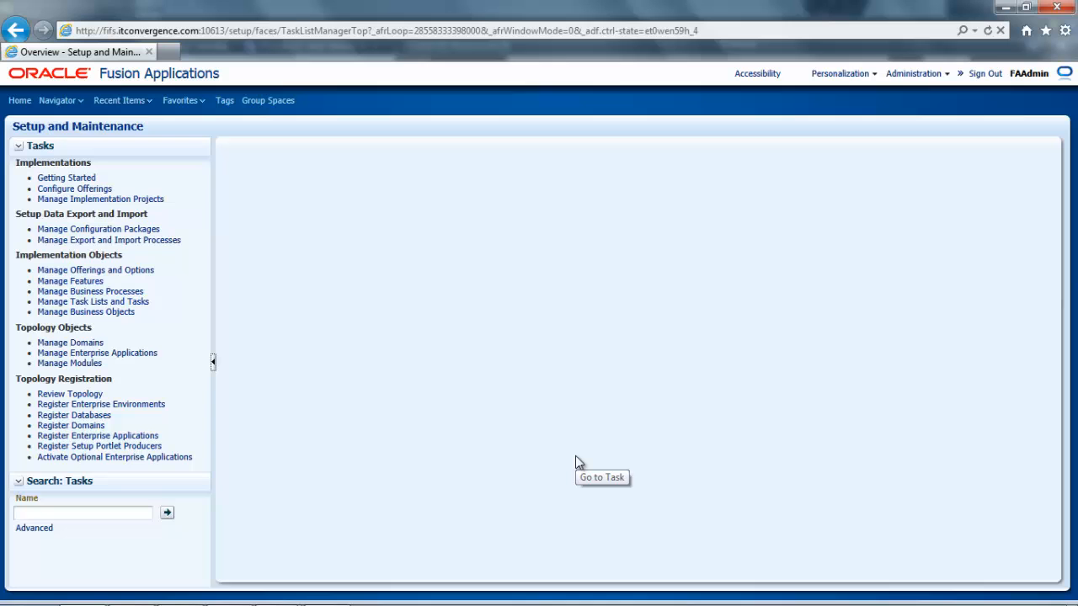
mouse_move(578, 462)
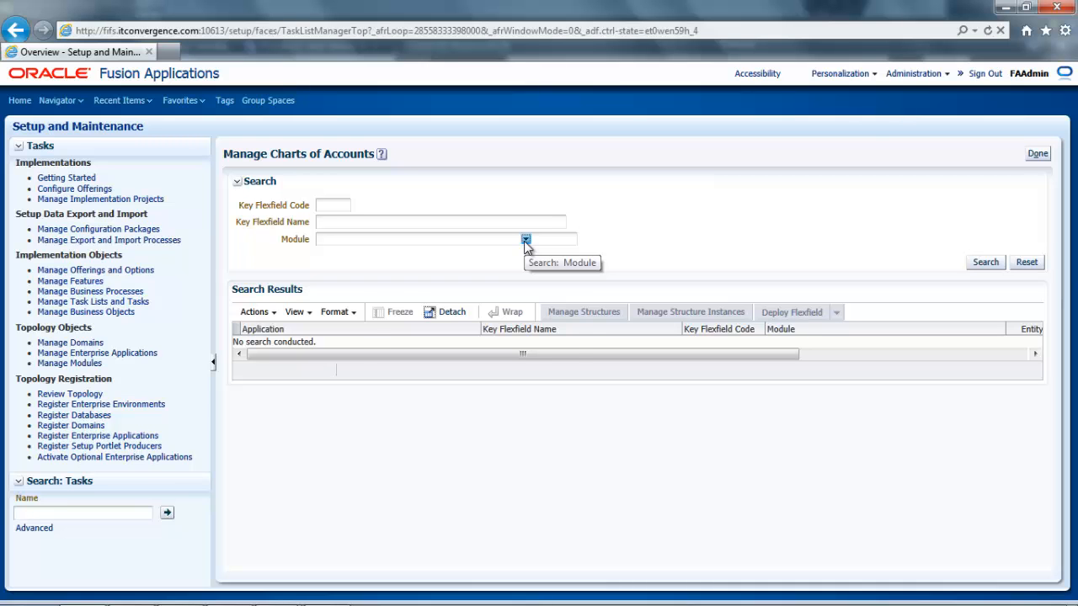
- Search key flexfields by the General Ledger module and manage the Accounting Flexfield (GL#) structures
click(526, 239)
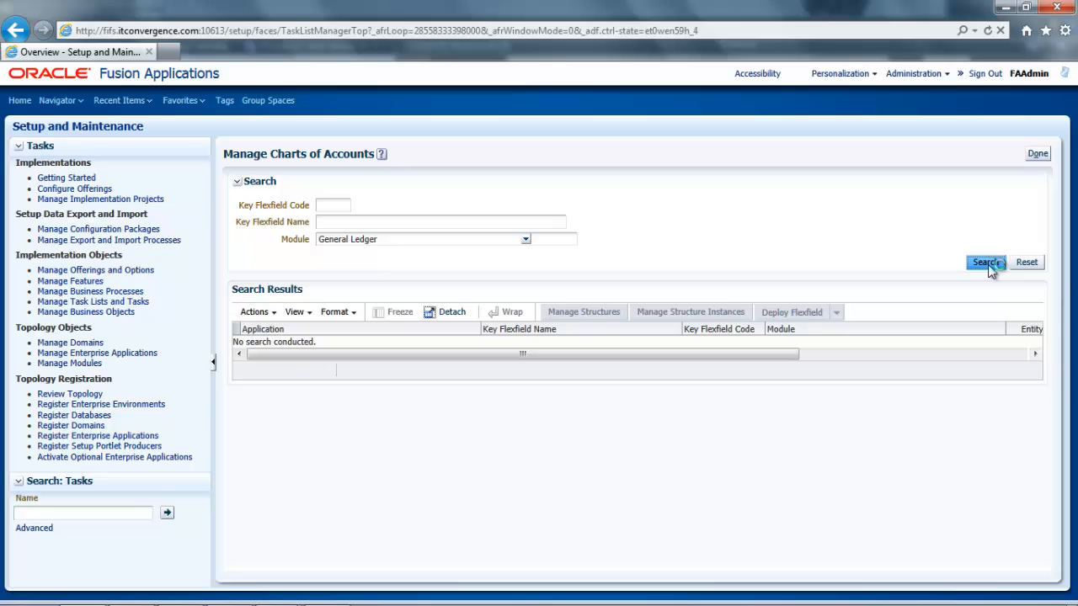
click(985, 262)
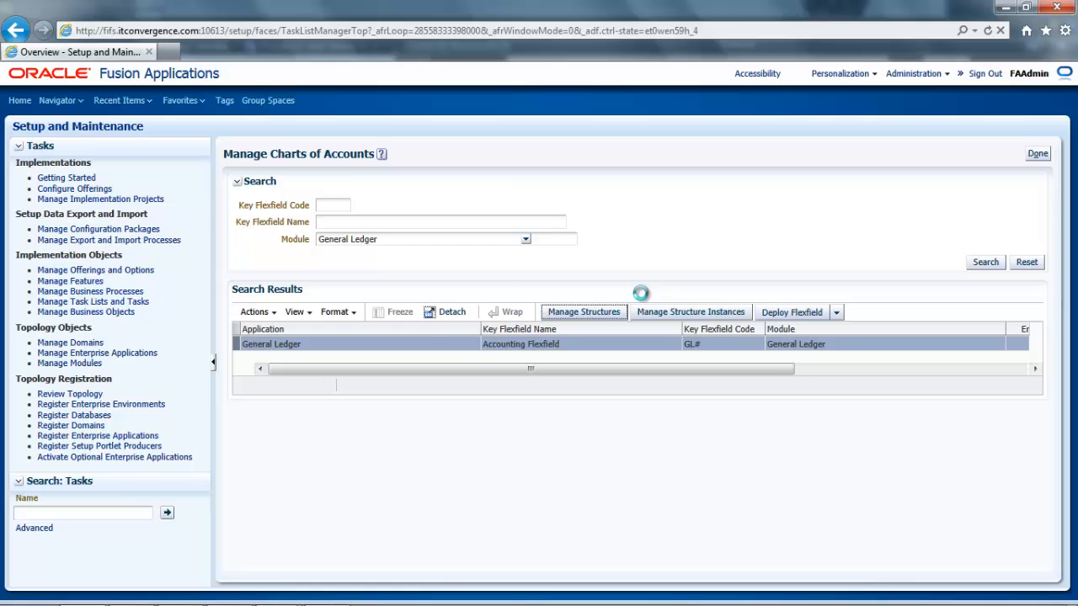
click(582, 312)
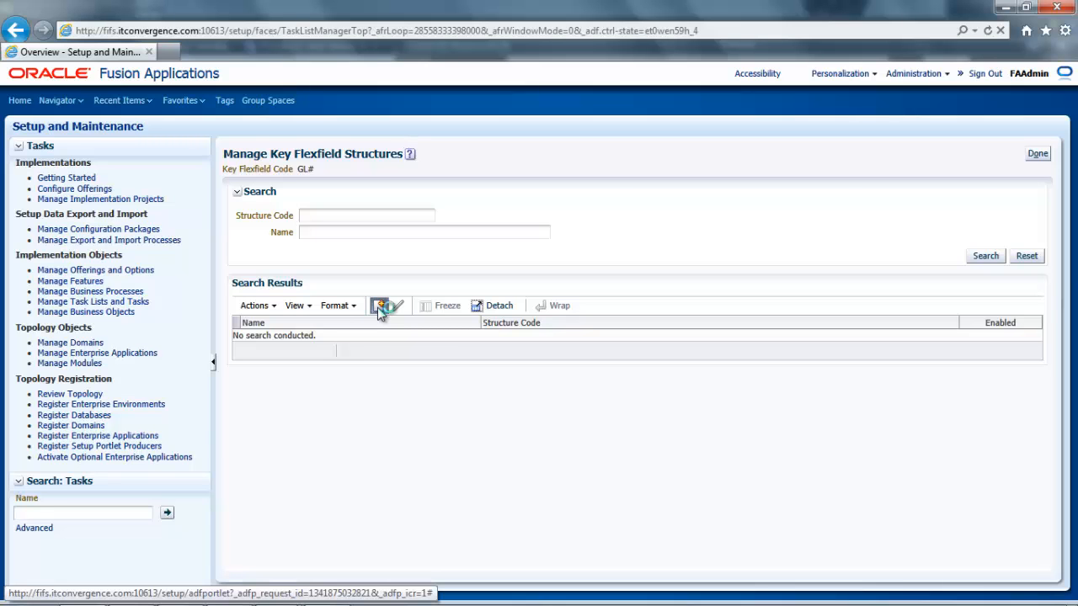
- Create structure ITCFUSIONCOA_STRUCTURE named ITCFUSION, with description, '-' delimiter and enabled
click(380, 305)
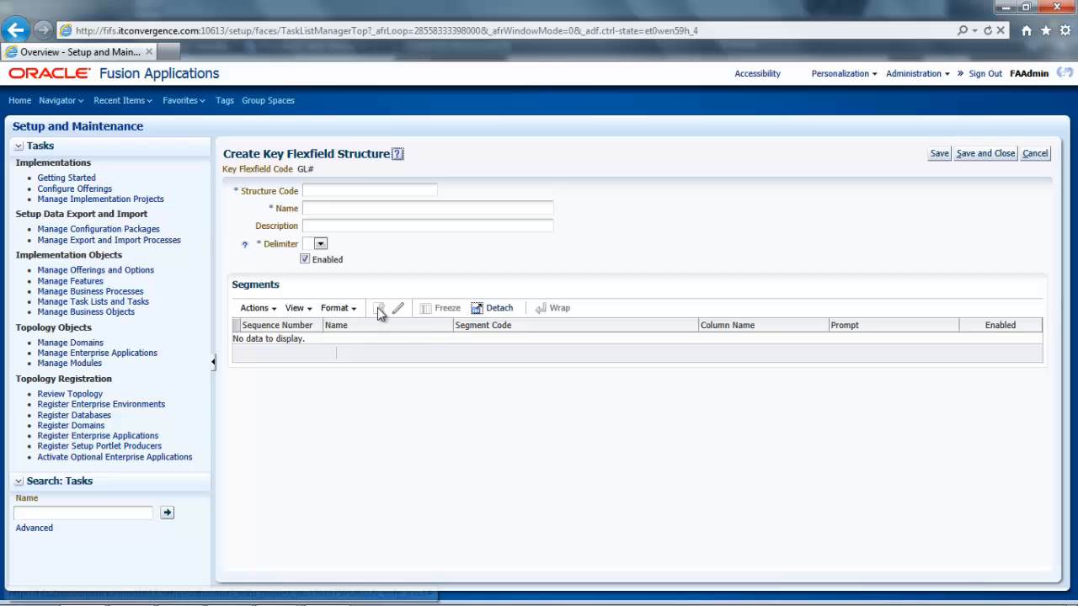
mouse_move(379, 309)
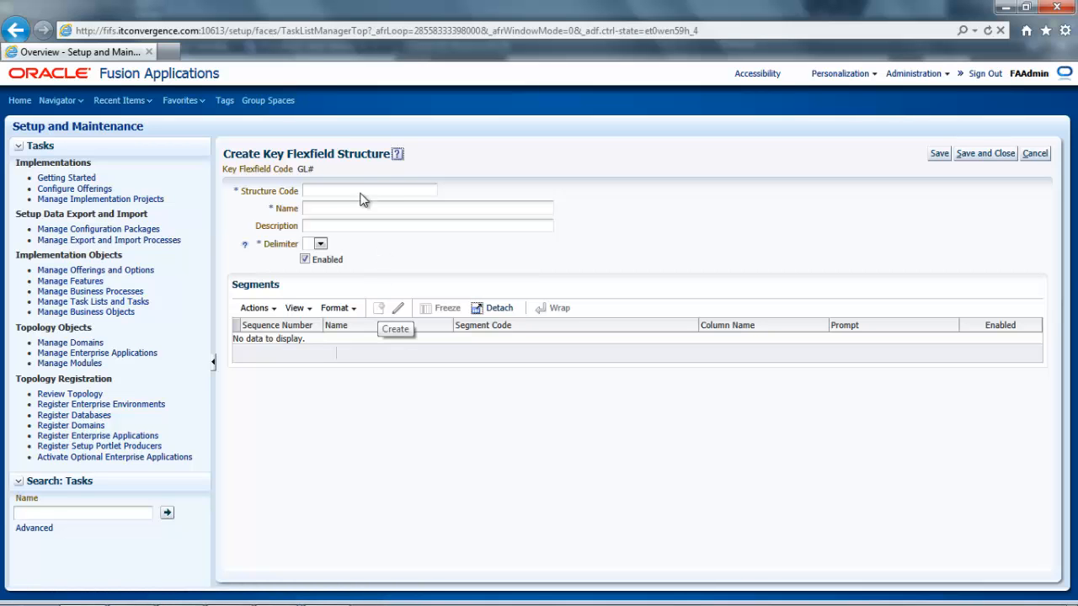
text(ITC_FUSION_COA_STR)
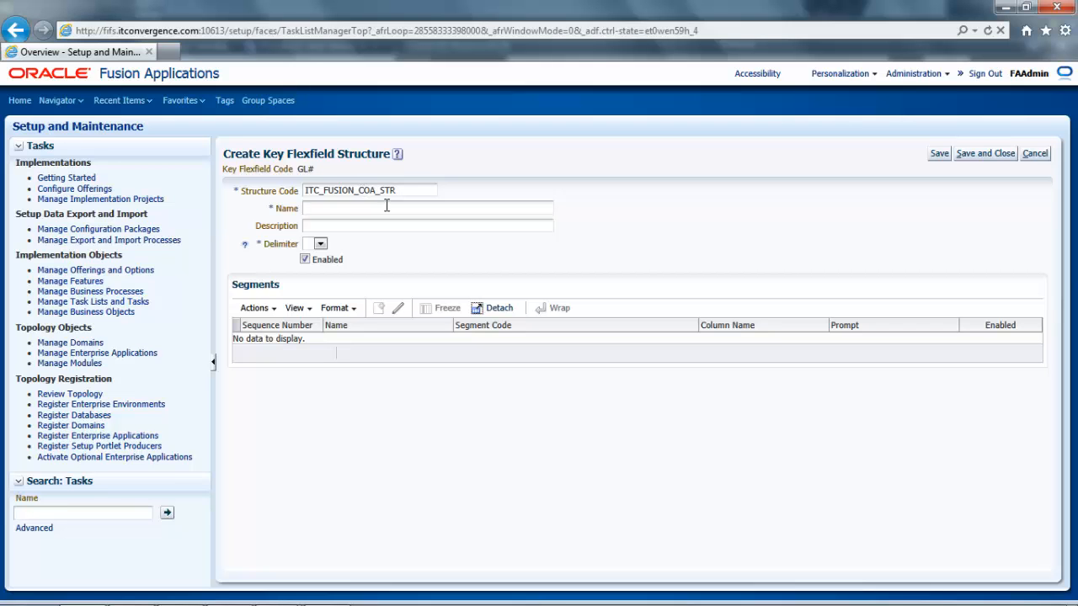
text(ITC_FUSION)
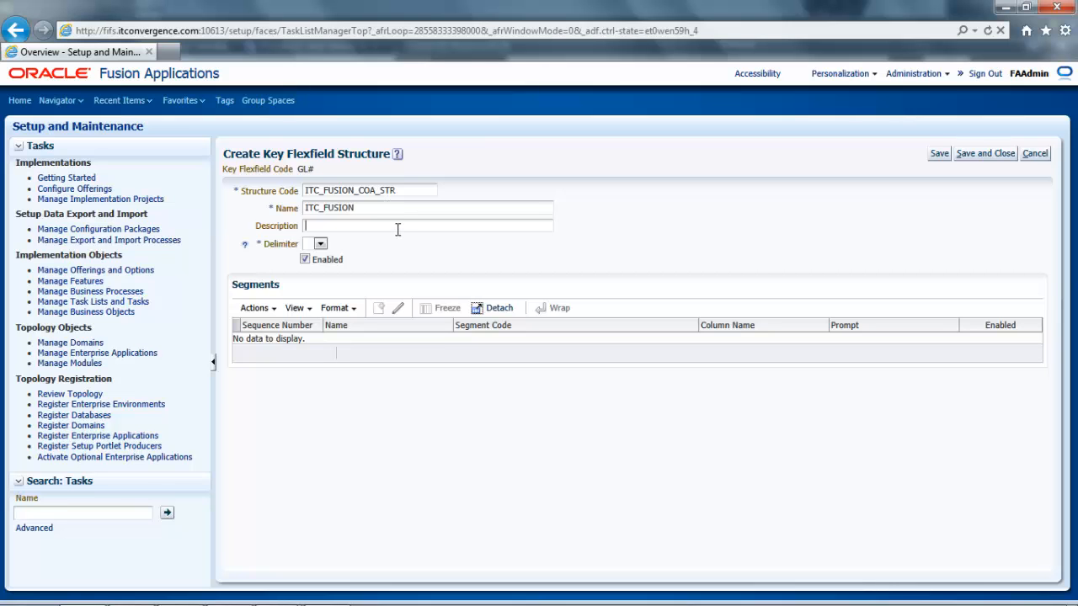
text(Fusion COA S)
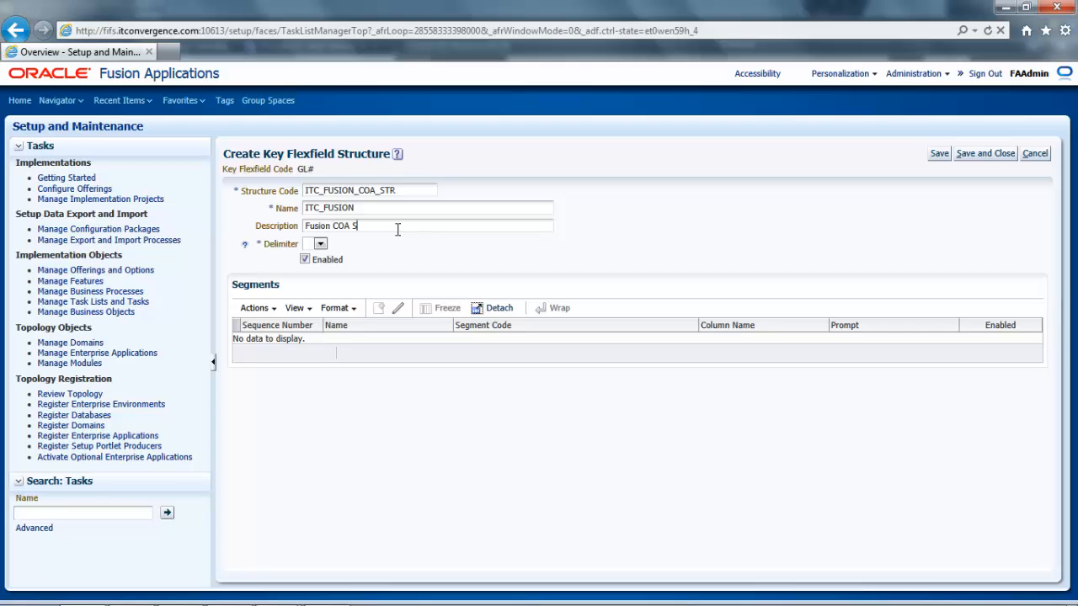
text(tructure)
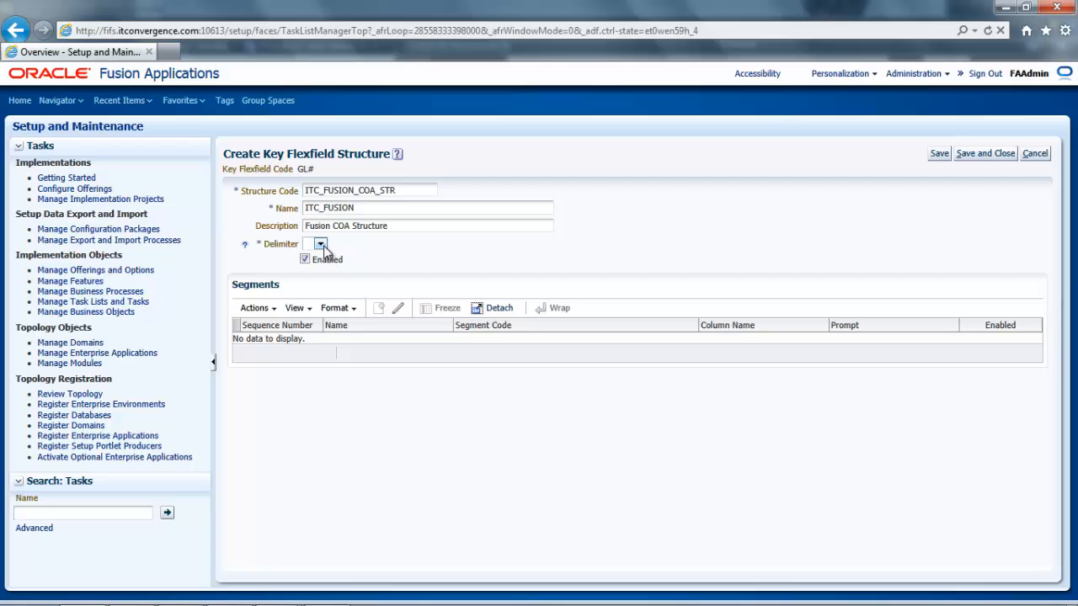
click(320, 244)
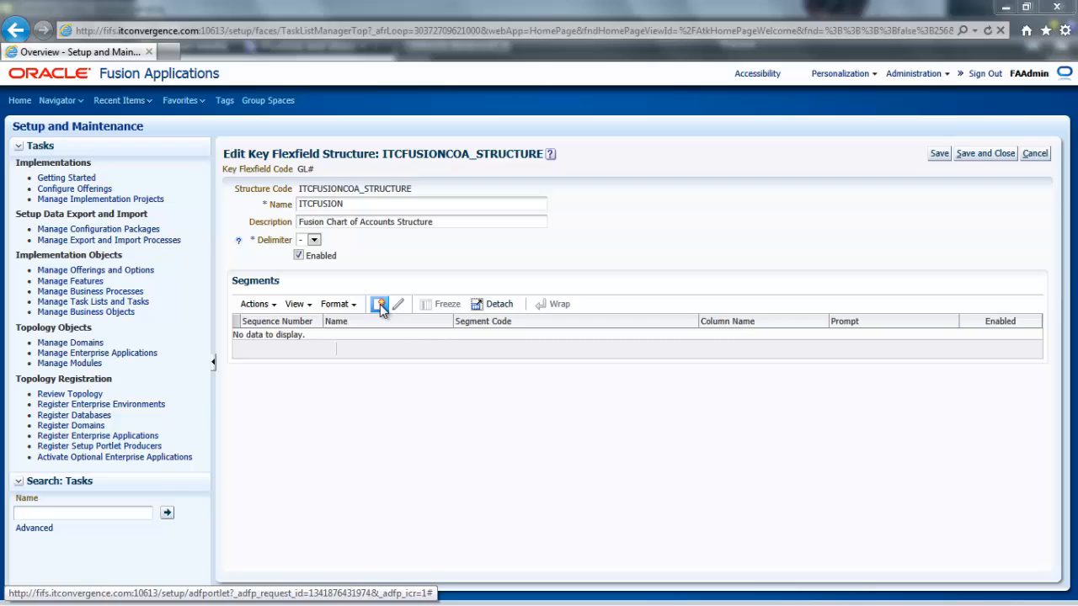
- Add a new segment to the structure and name it ITCFUSION
click(379, 304)
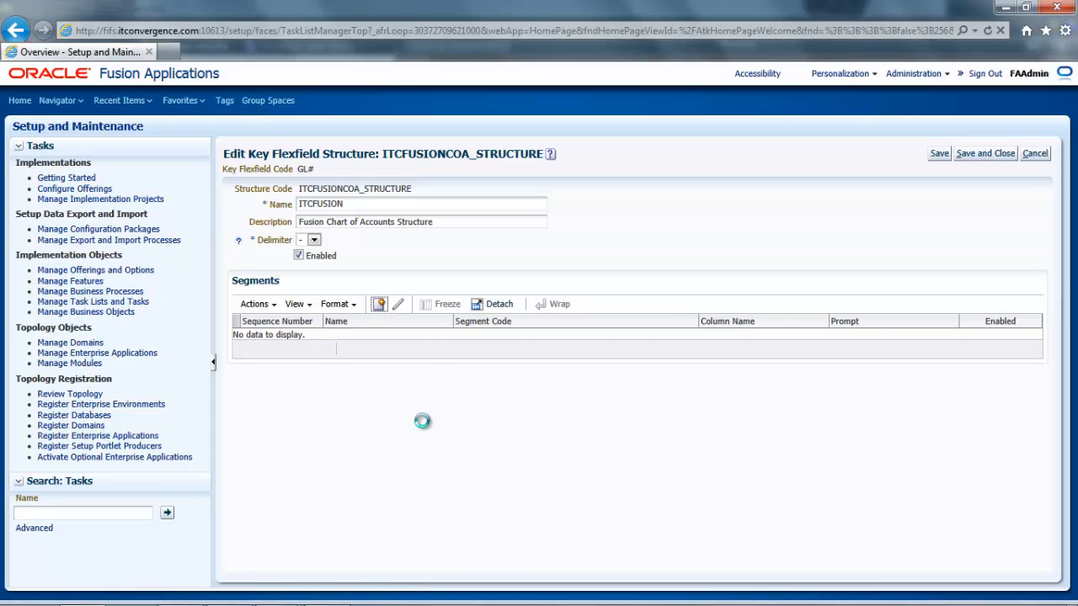
click(379, 304)
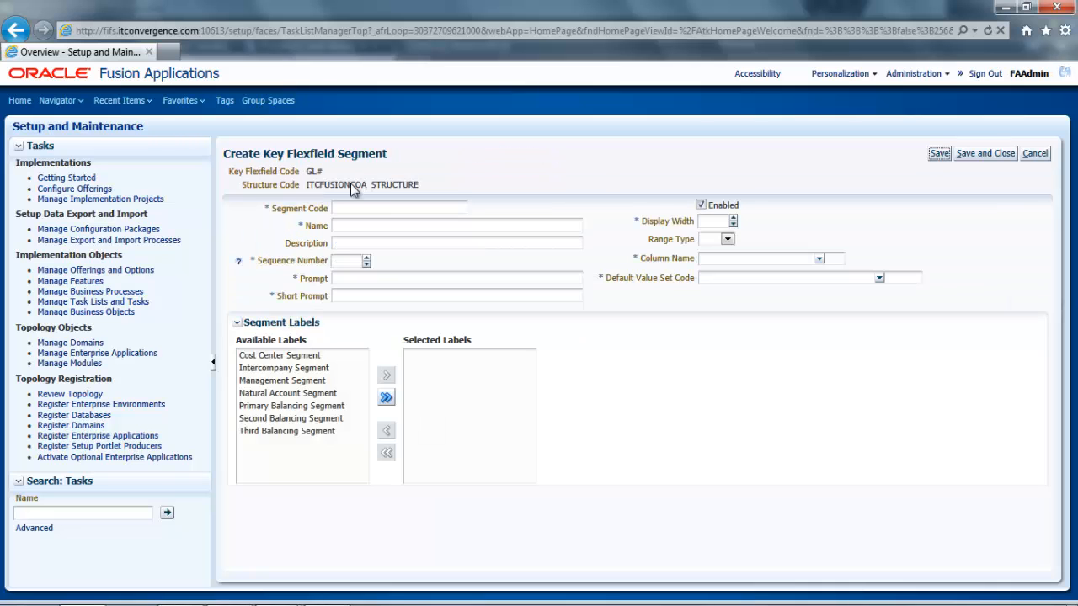
click(400, 208)
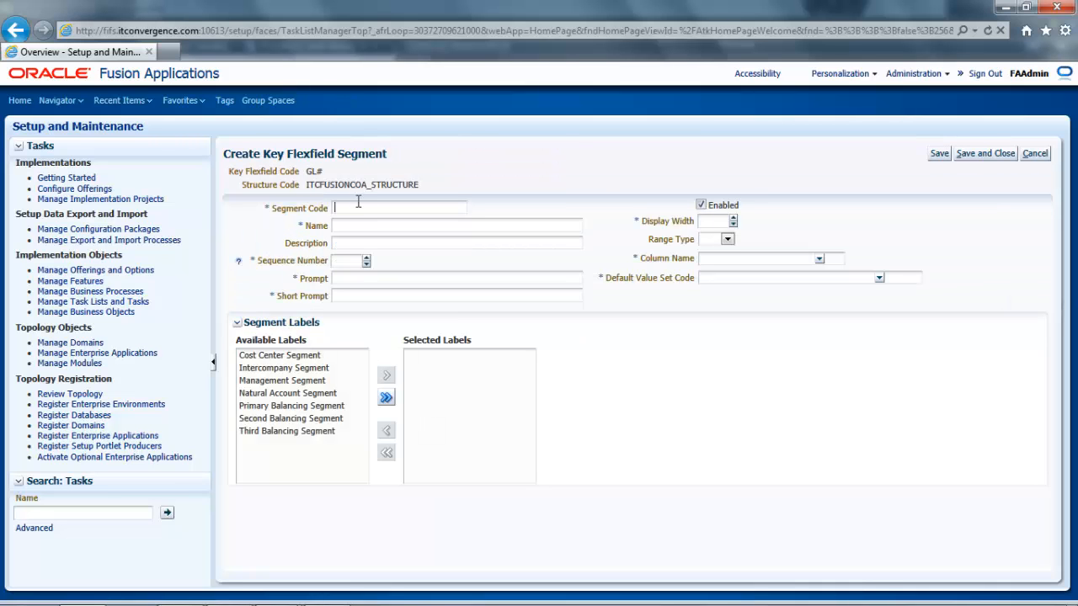
text(ITCFUSION_CO)
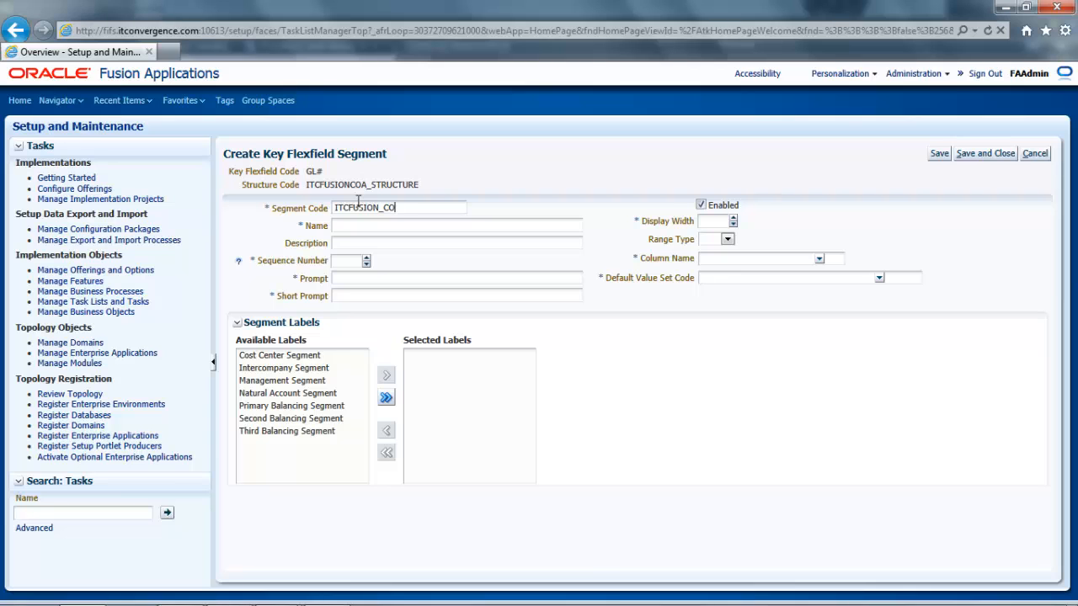
mouse_move(381, 227)
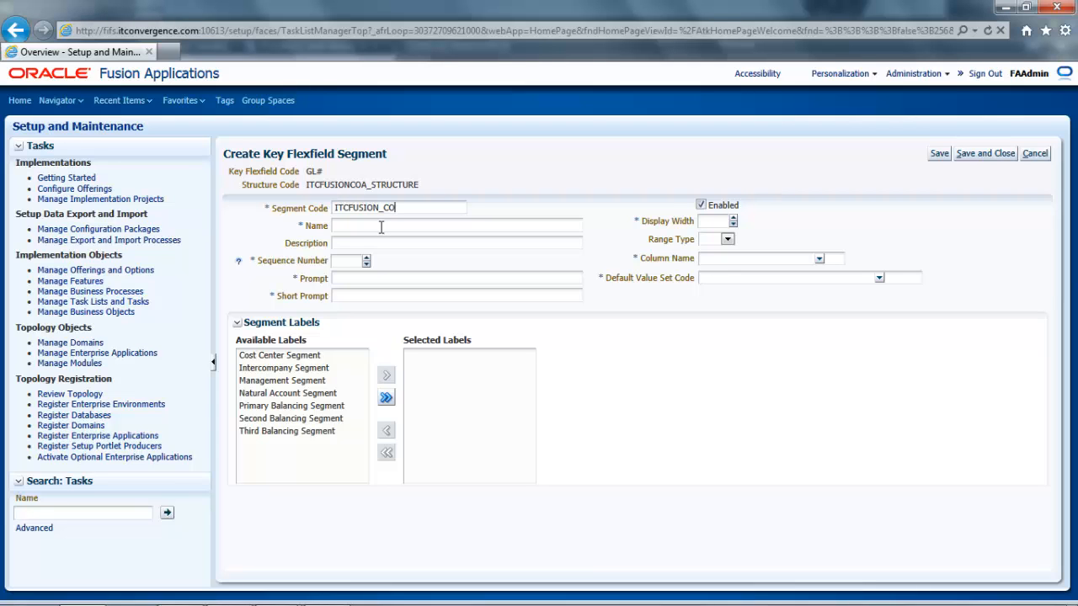
text(ITC)
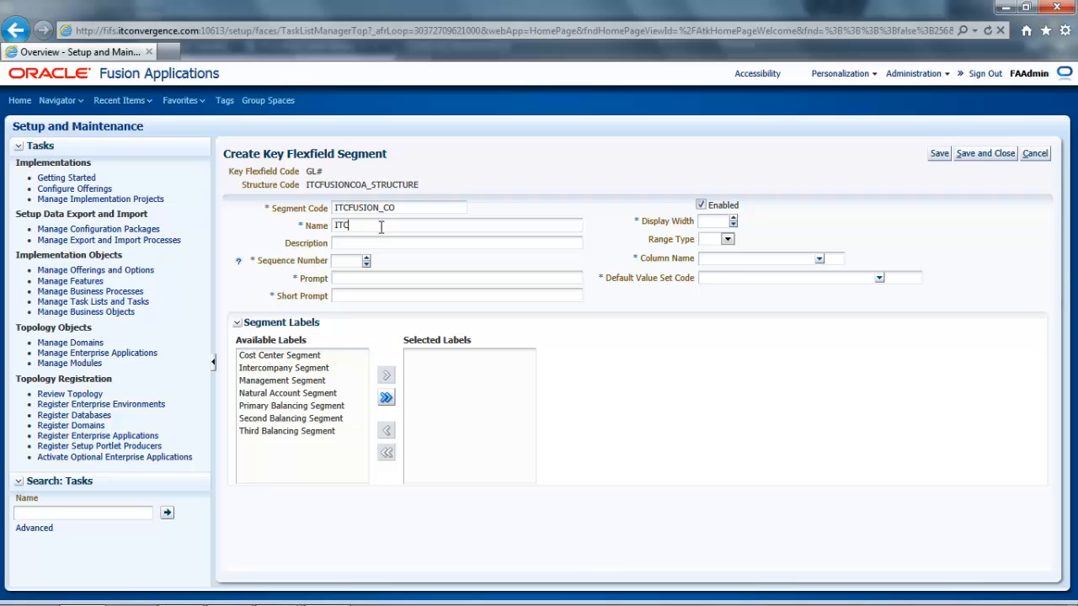
text(FUSION)
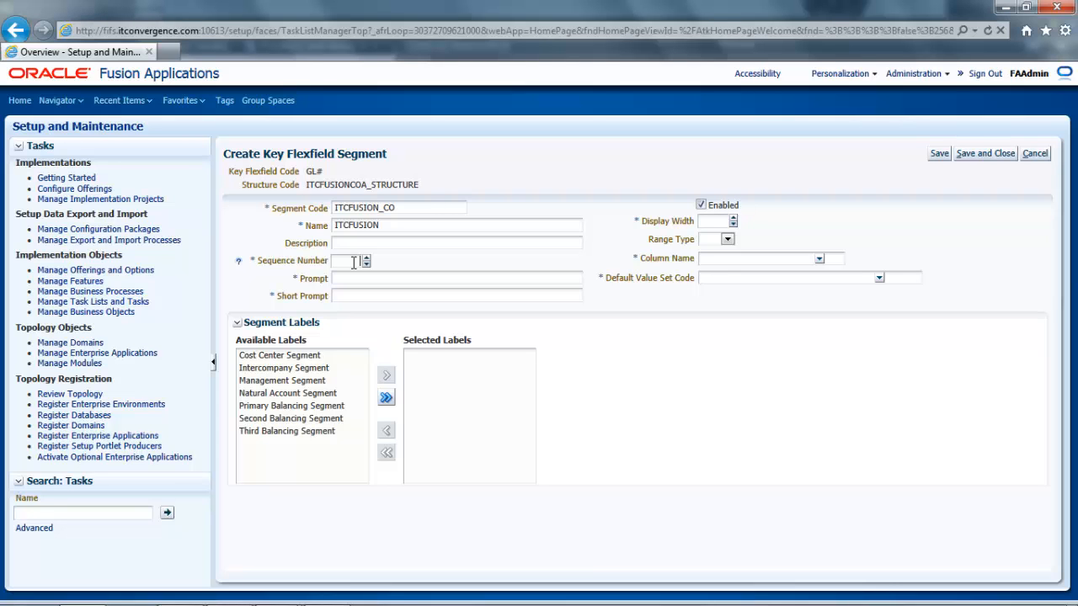
- Give the segment sequence 1, prompt Company, short prompt CO and display width 3
text(1)
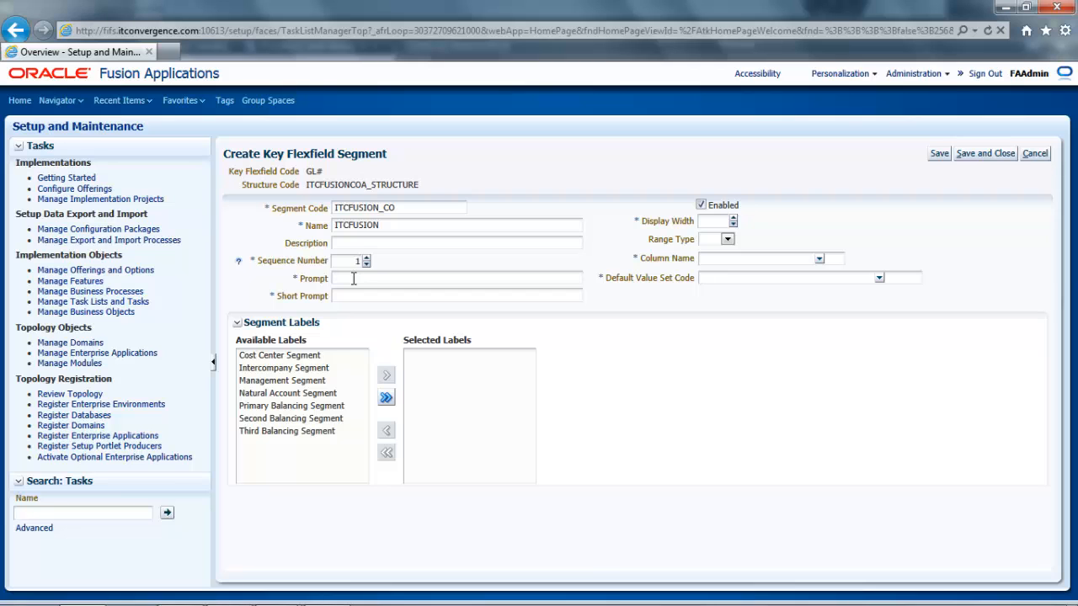
text(Company)
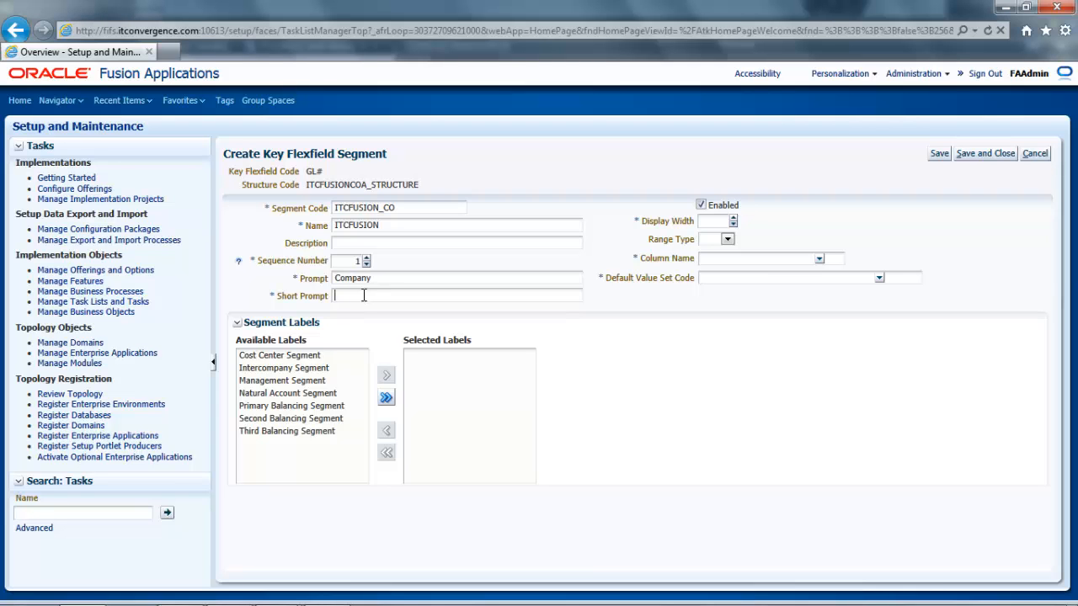
text(C)
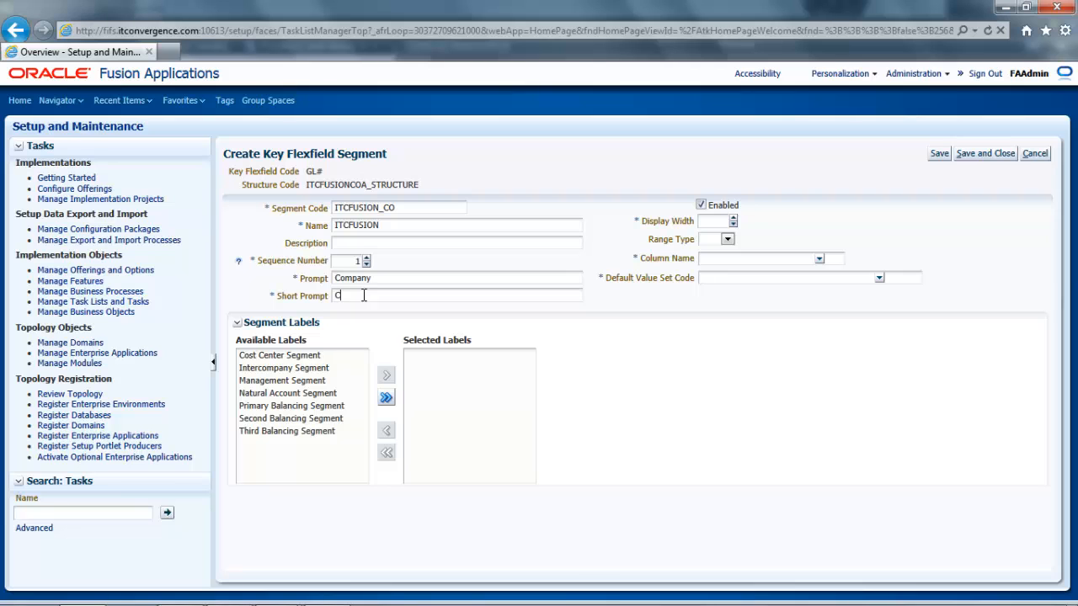
text(O)
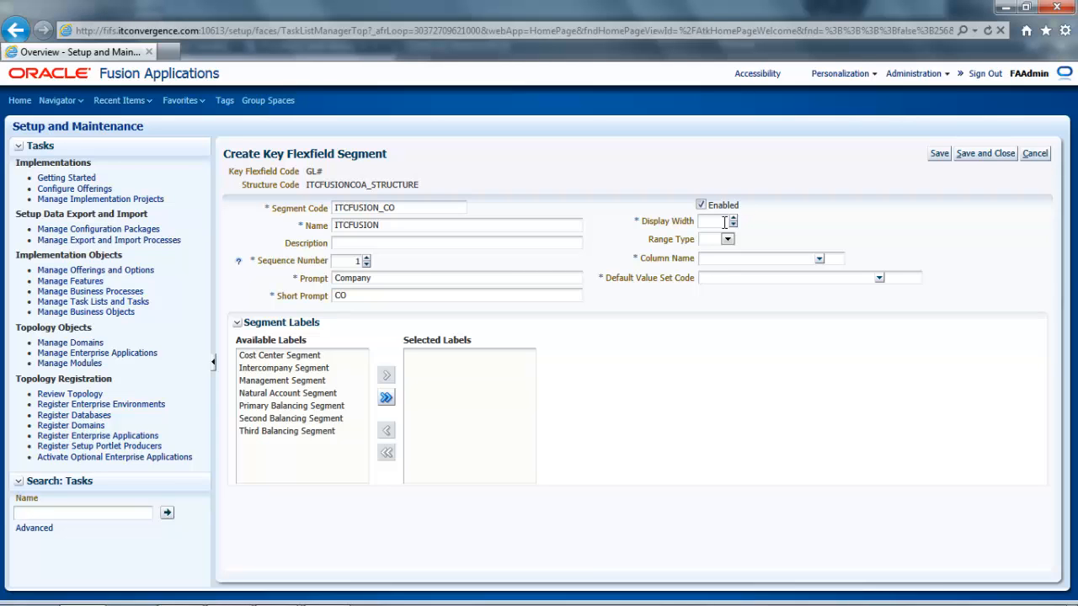
click(711, 220)
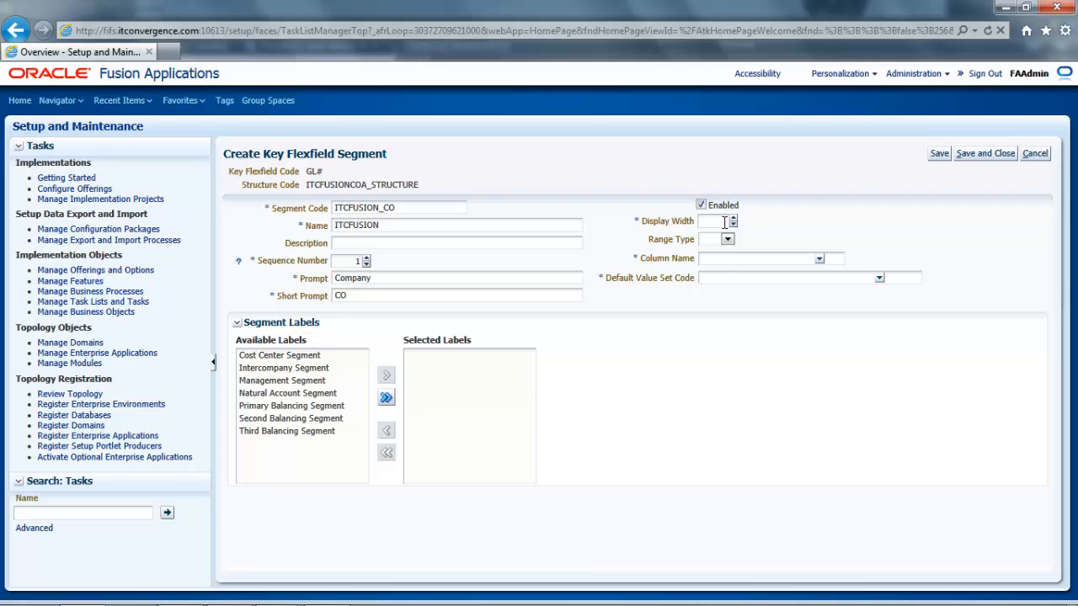
text(3)
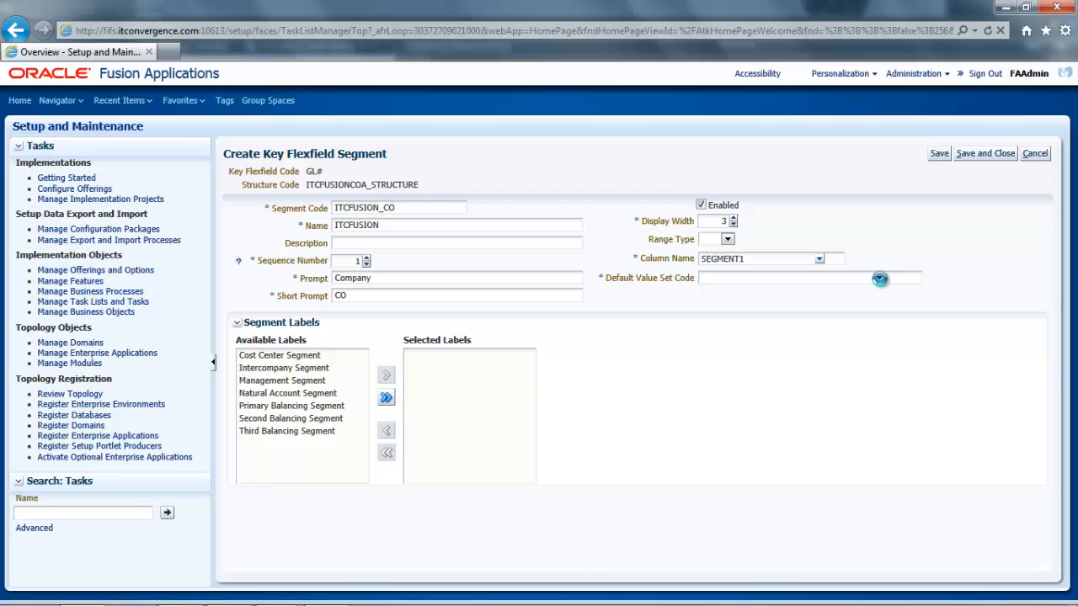
- Set the ITCFUSION default value set and assign the Primary Balancing Segment label
click(879, 278)
text(%FUSION%)
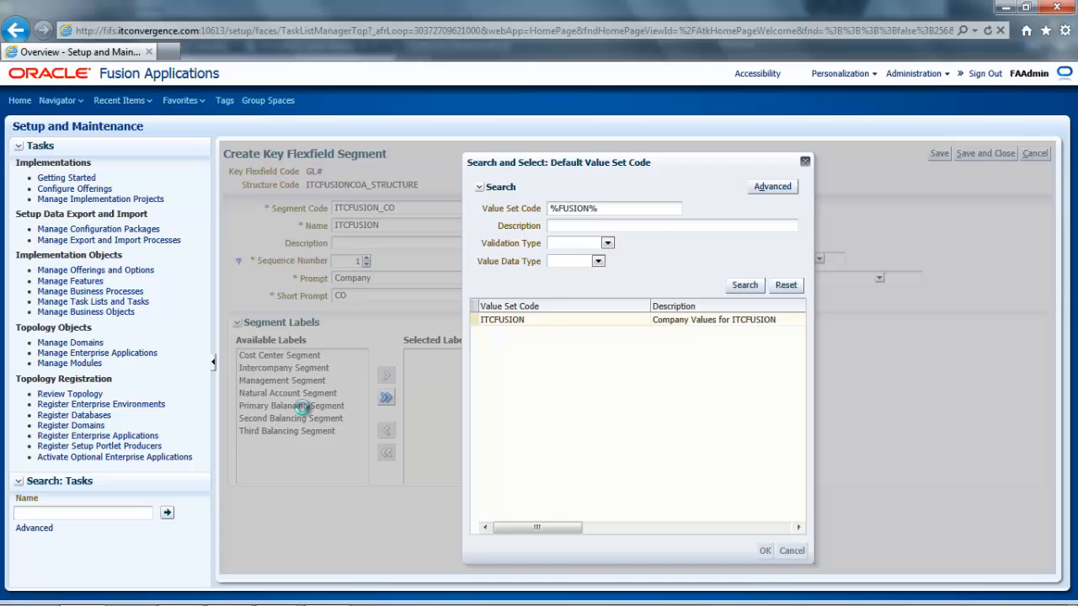
click(763, 550)
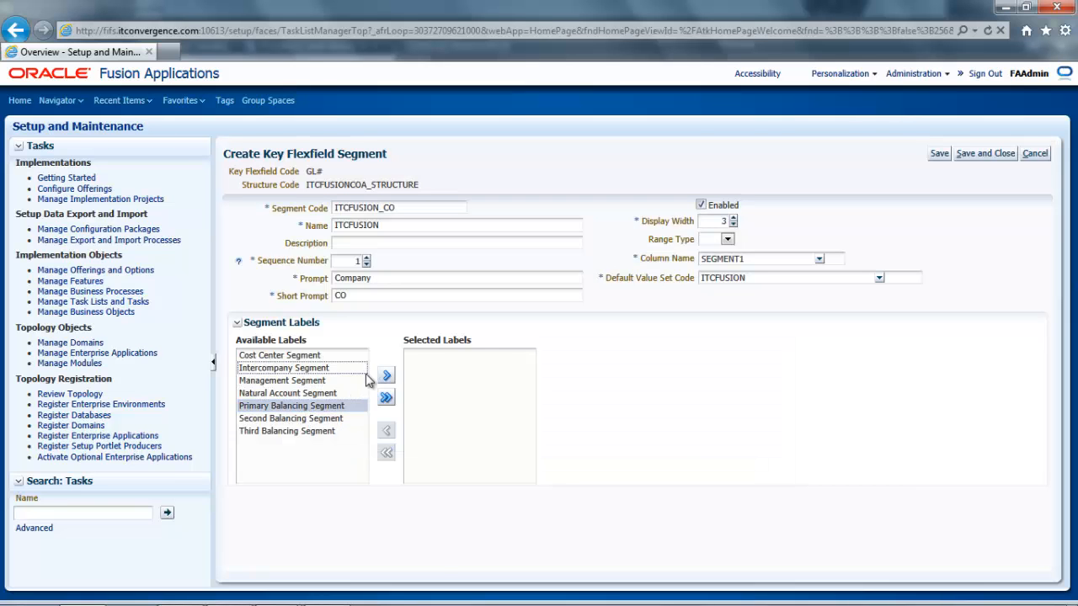
click(385, 376)
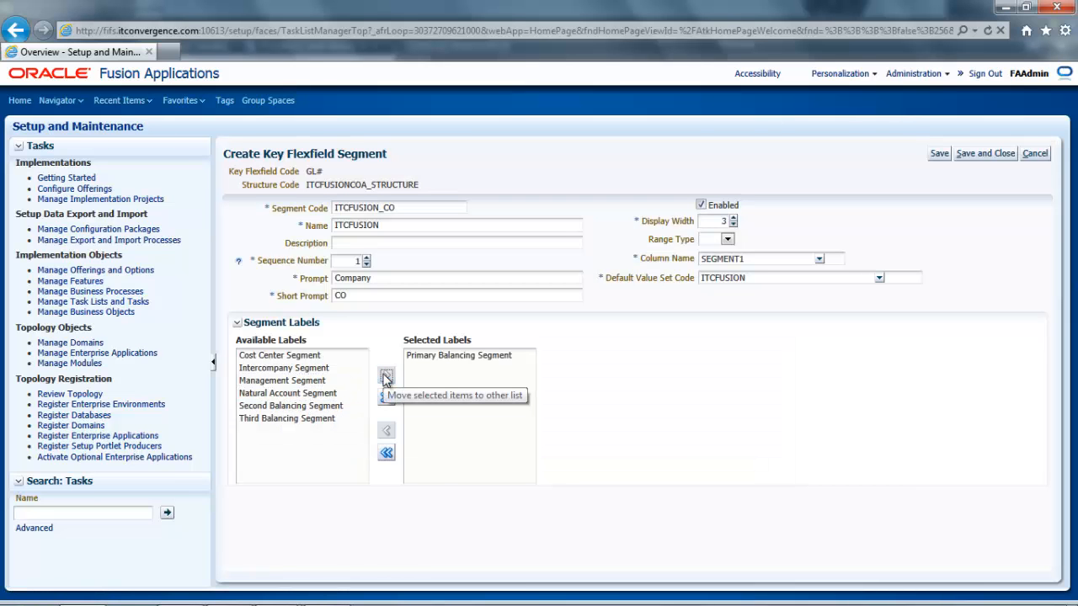
mouse_move(403, 381)
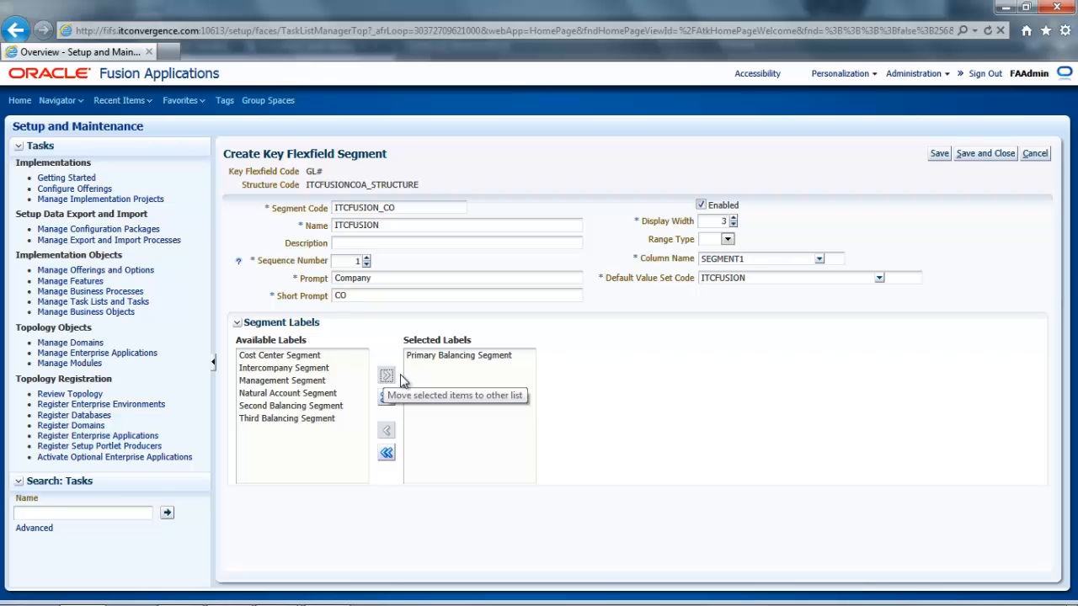
mouse_move(984, 153)
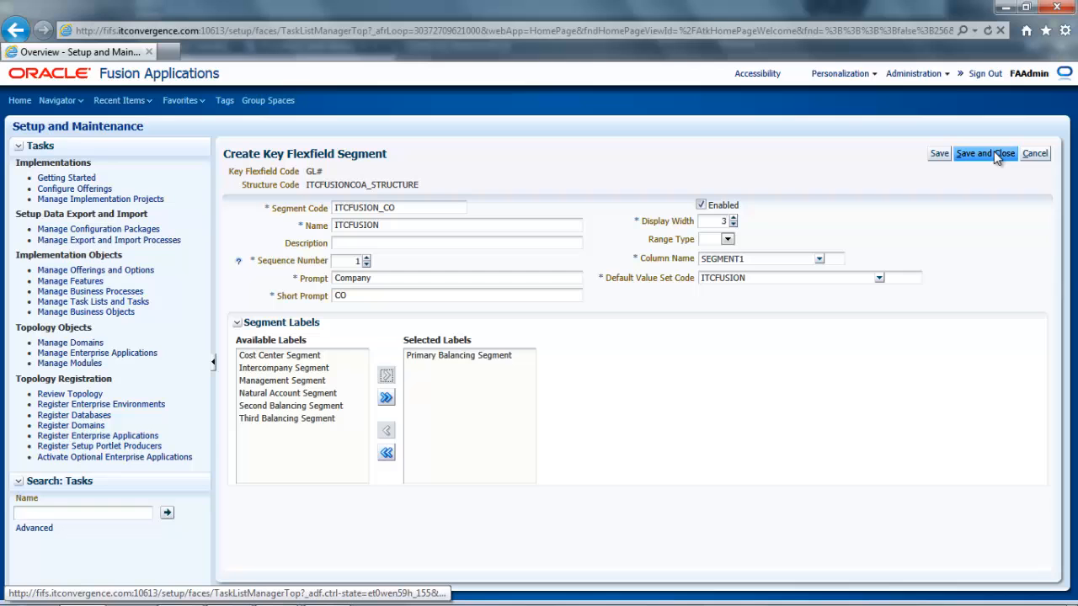
- Save and close the ITCFUSION_CO segment, returning to the structure's segment list
click(984, 153)
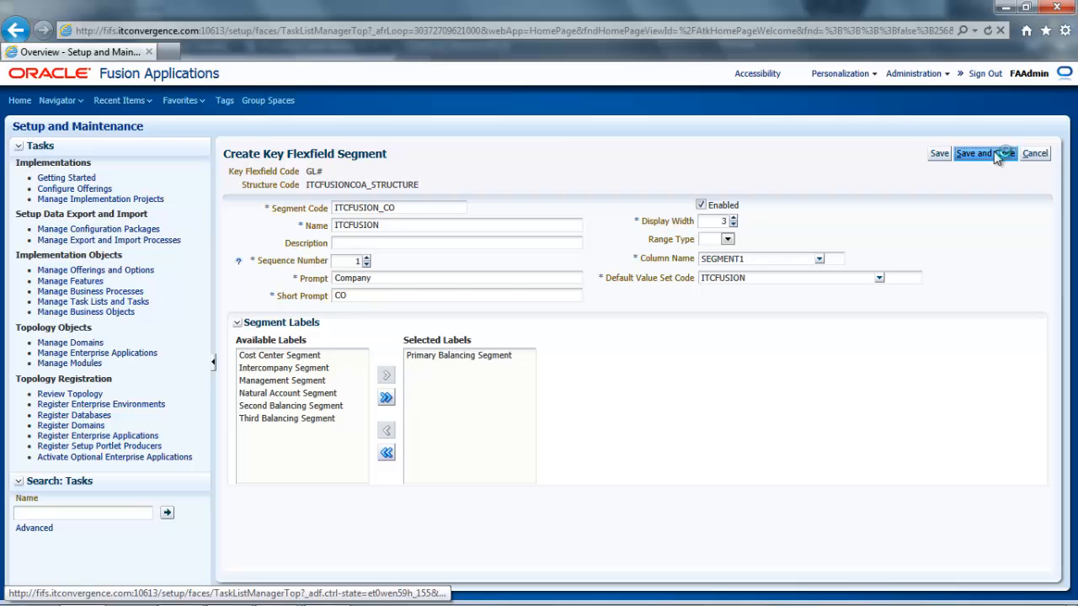
click(984, 152)
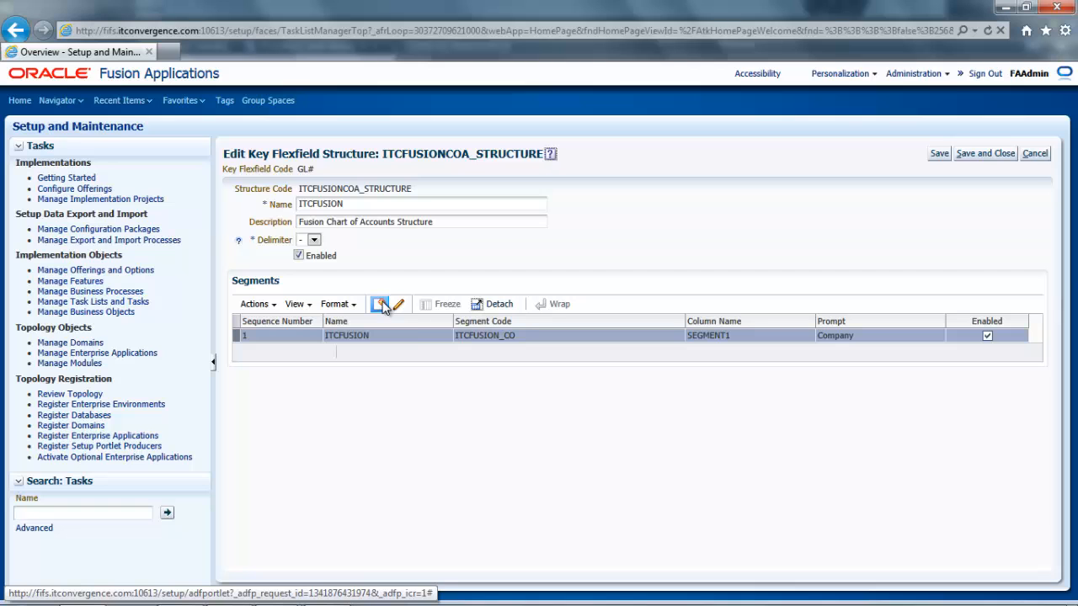
mouse_move(379, 304)
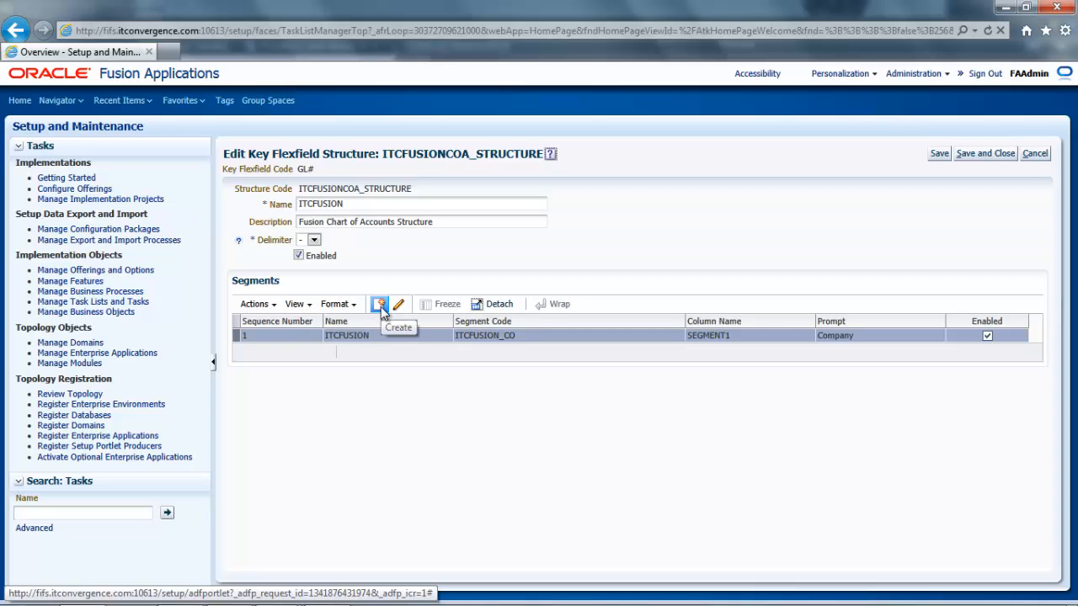